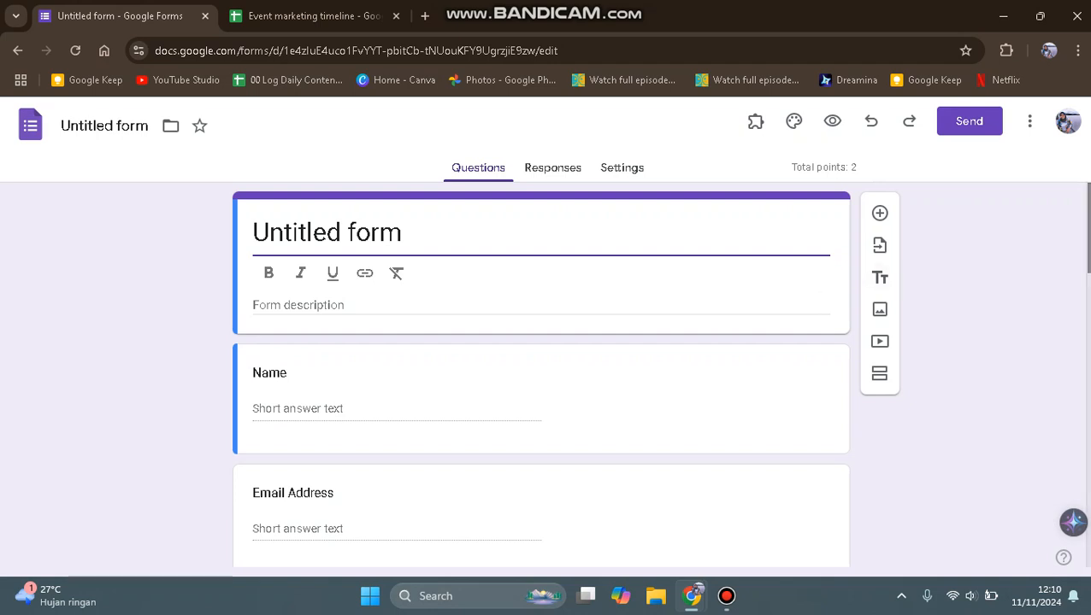
{"action": "mouse_move", "coordinate": [879, 341]}
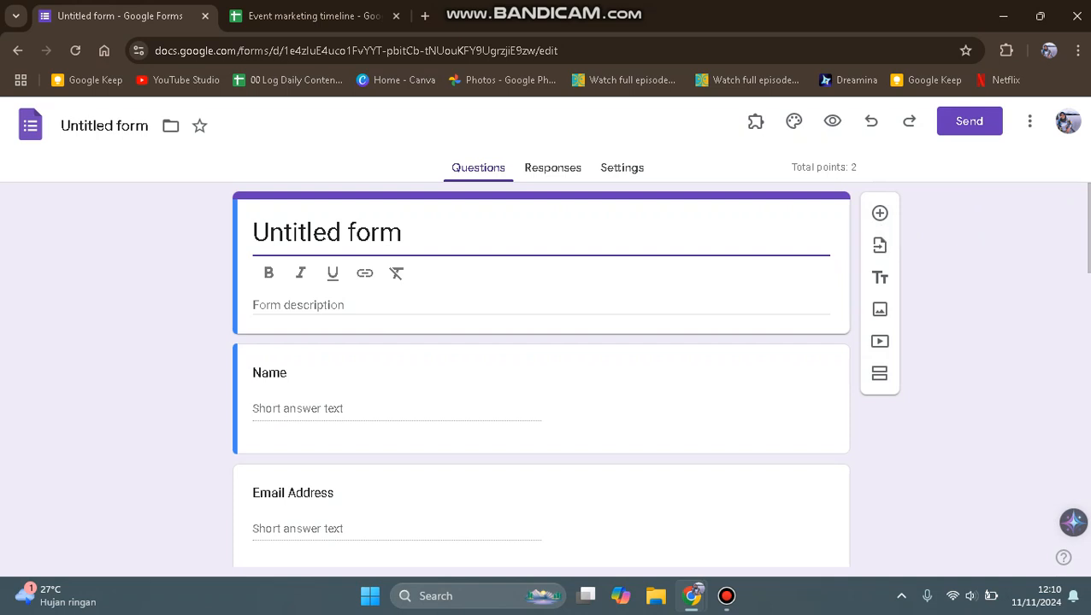
{"action": "mouse_move", "coordinate": [879, 310]}
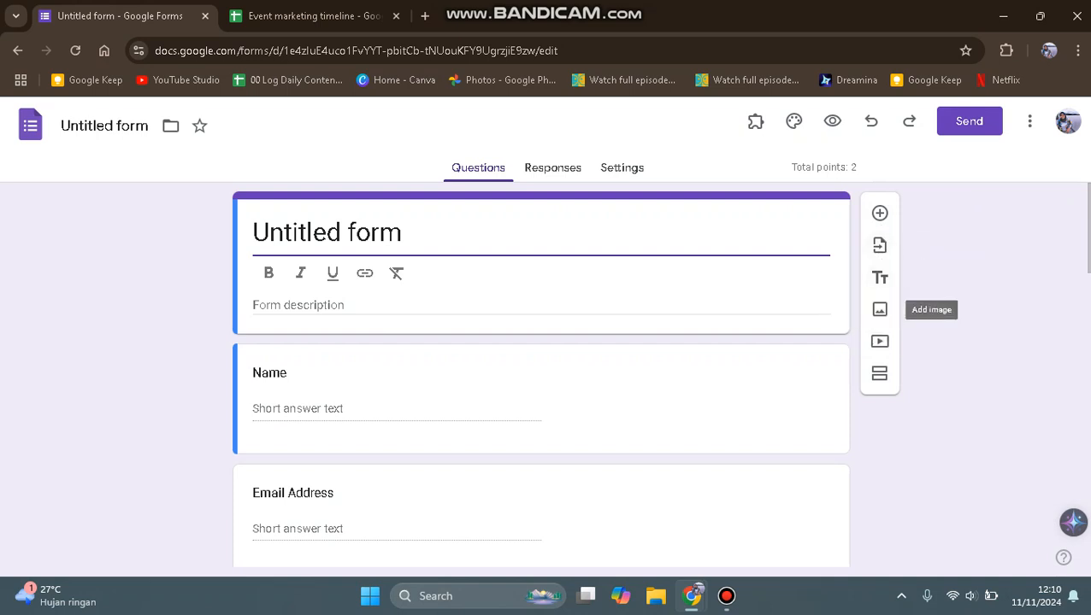
{"action": "mouse_move", "coordinate": [879, 341]}
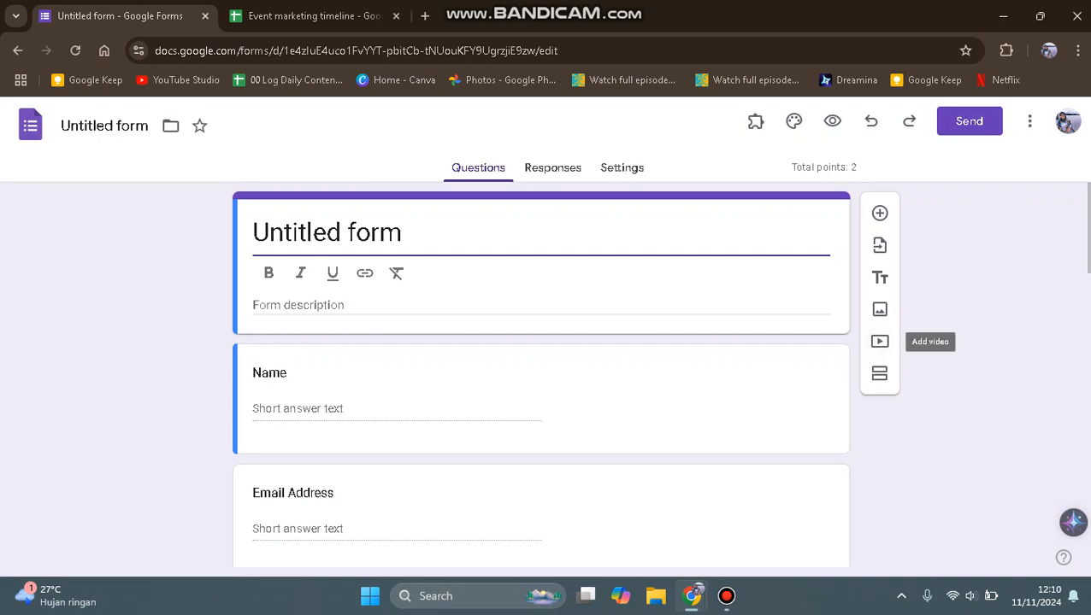
{"action": "mouse_move", "coordinate": [879, 372]}
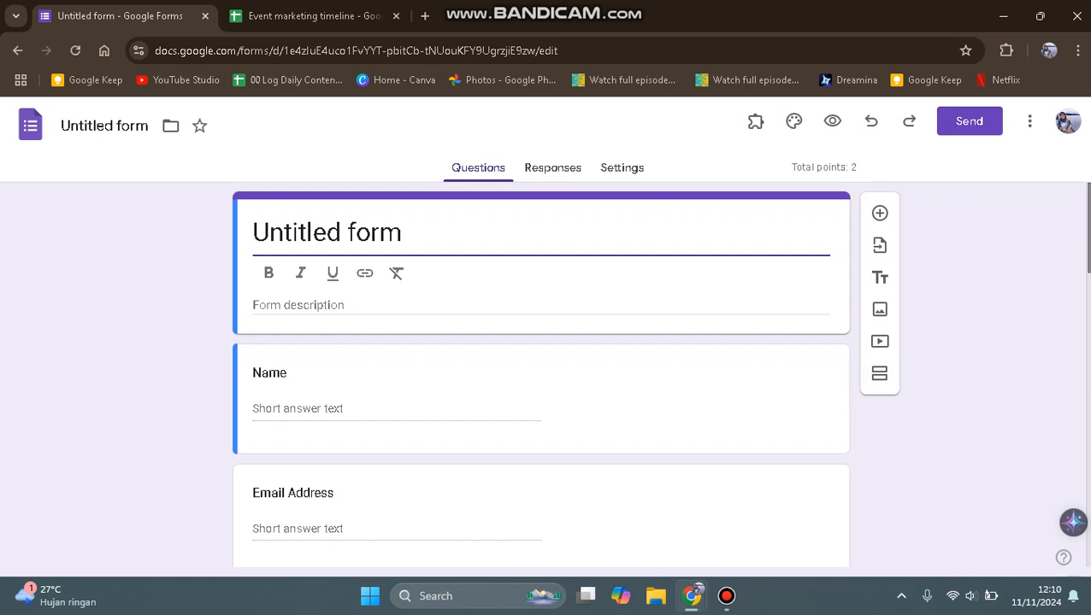
Step: Make the third question active, then move to the Event marketing timeline spreadsheet
{"action": "scroll", "scroll_direction": "down", "scroll_amount": 3}
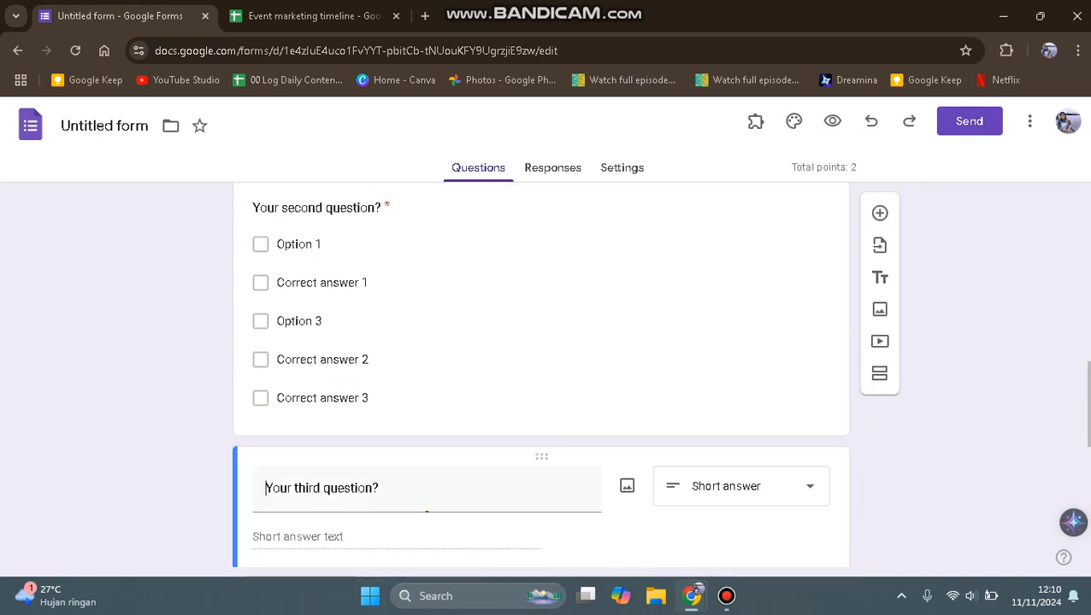
{"action": "left_click", "coordinate": [342, 489]}
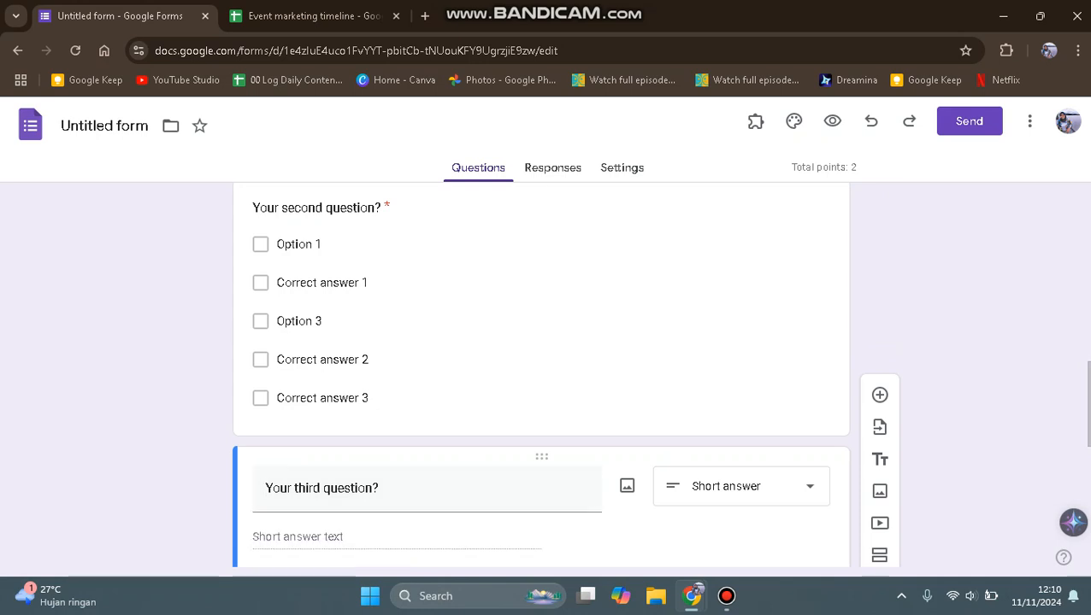
{"action": "left_click", "coordinate": [311, 15]}
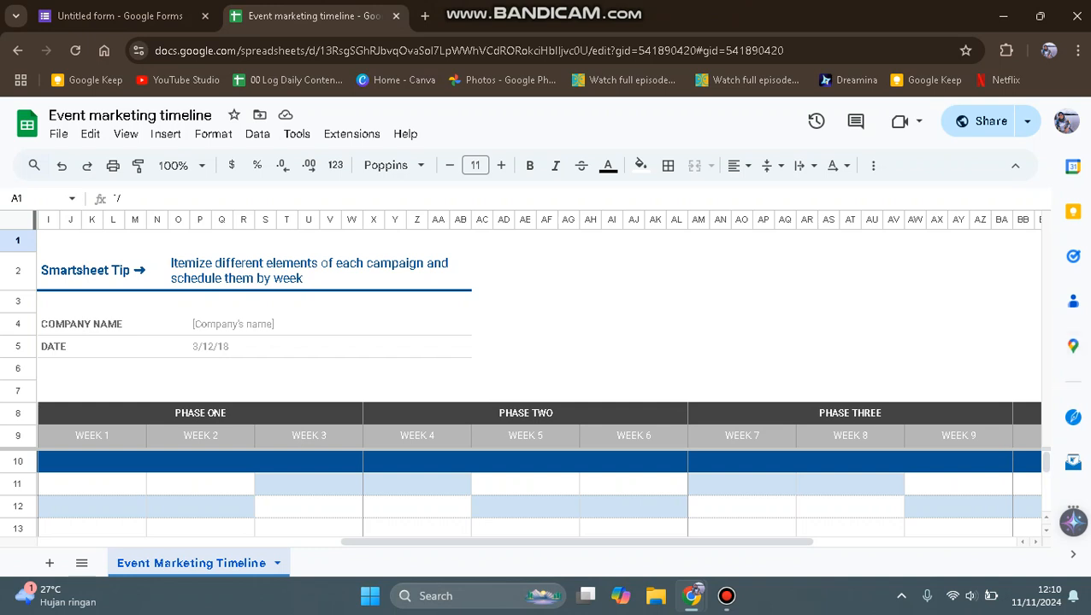
{"action": "scroll", "scroll_direction": "down", "scroll_amount": 3}
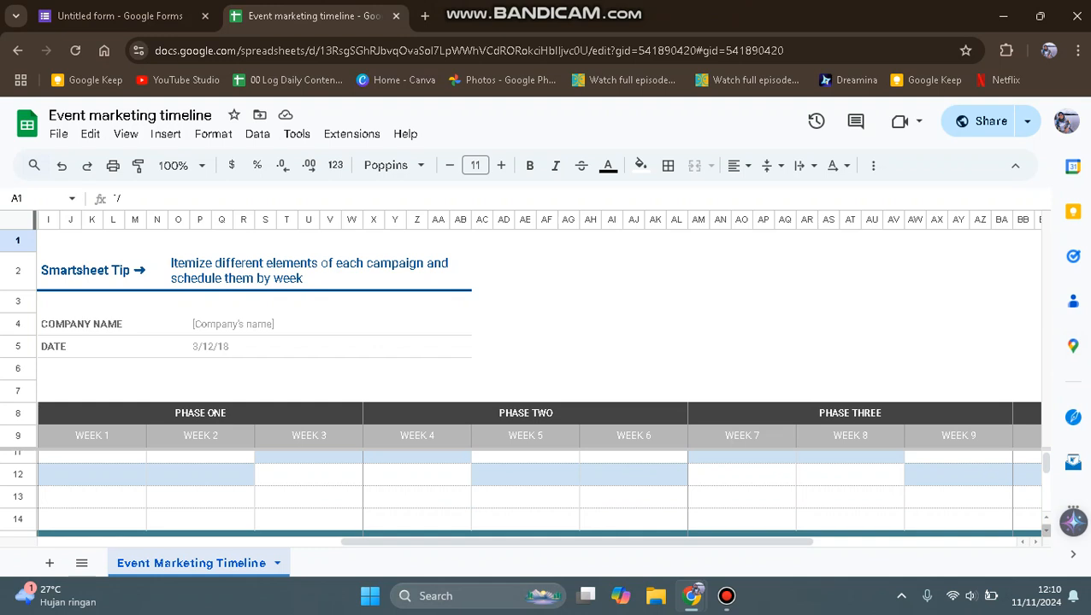
{"action": "scroll", "scroll_direction": "down", "scroll_amount": 3}
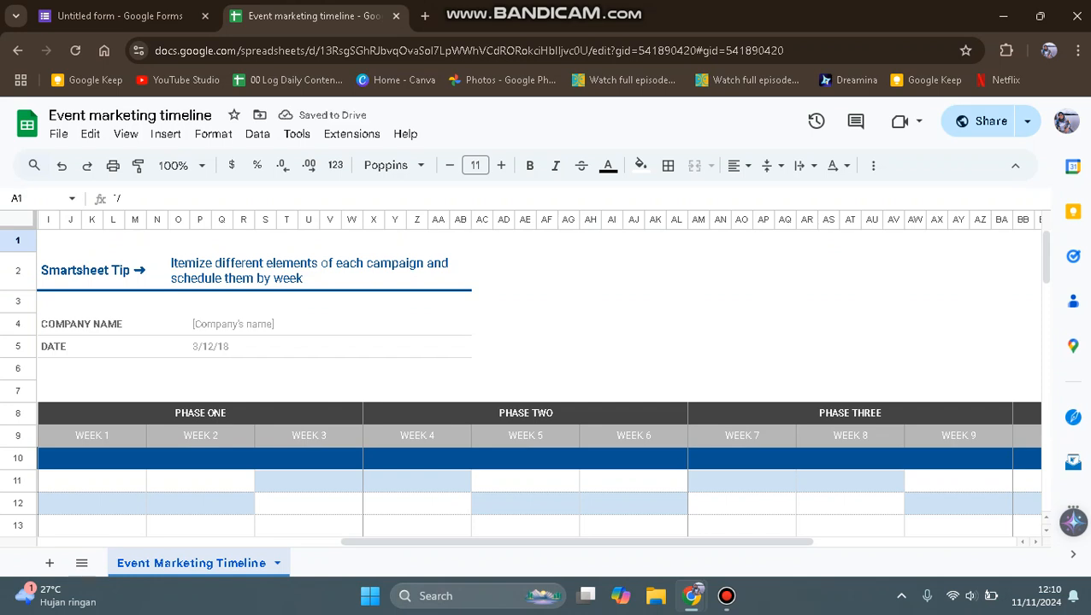
{"action": "scroll", "scroll_direction": "down", "scroll_amount": 3}
{"action": "type", "text": "s"}
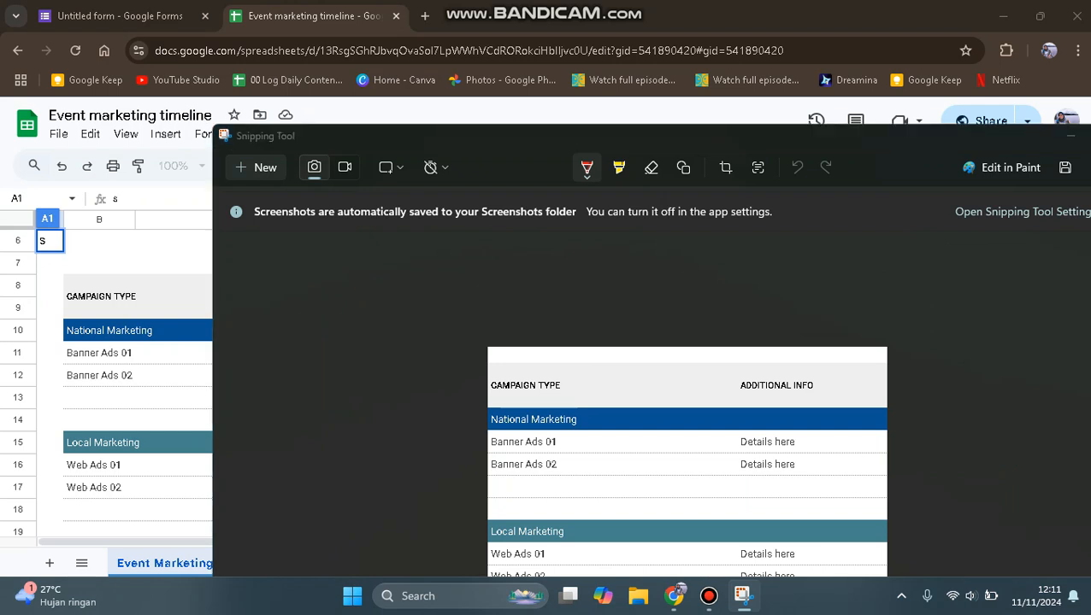
Step: Review the captured campaign table in Snipping Tool and return to the Untitled form
{"action": "left_click", "coordinate": [1063, 167]}
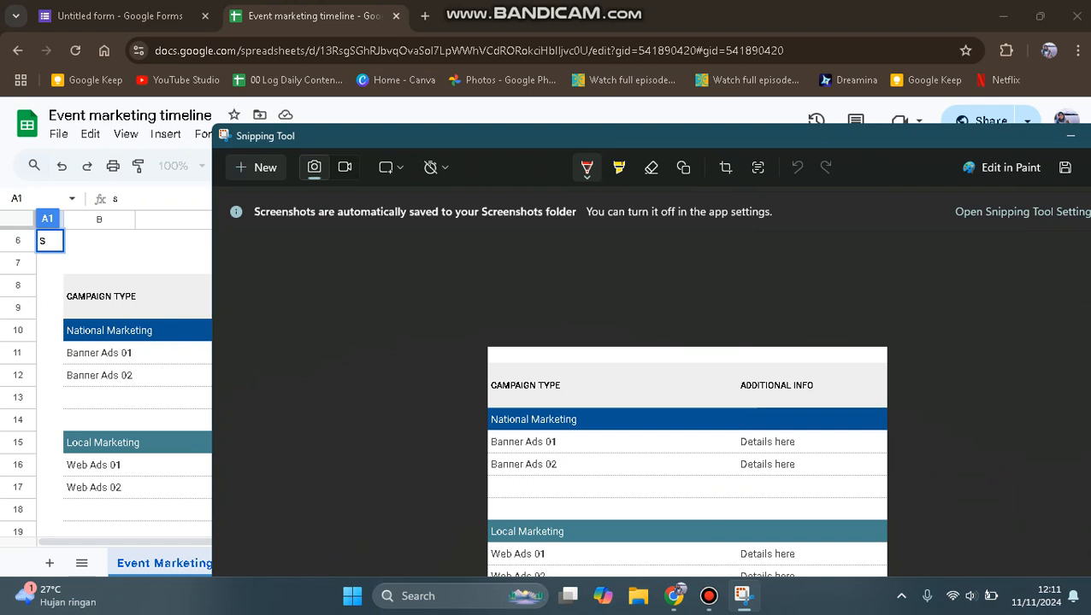
{"action": "left_click", "coordinate": [120, 15]}
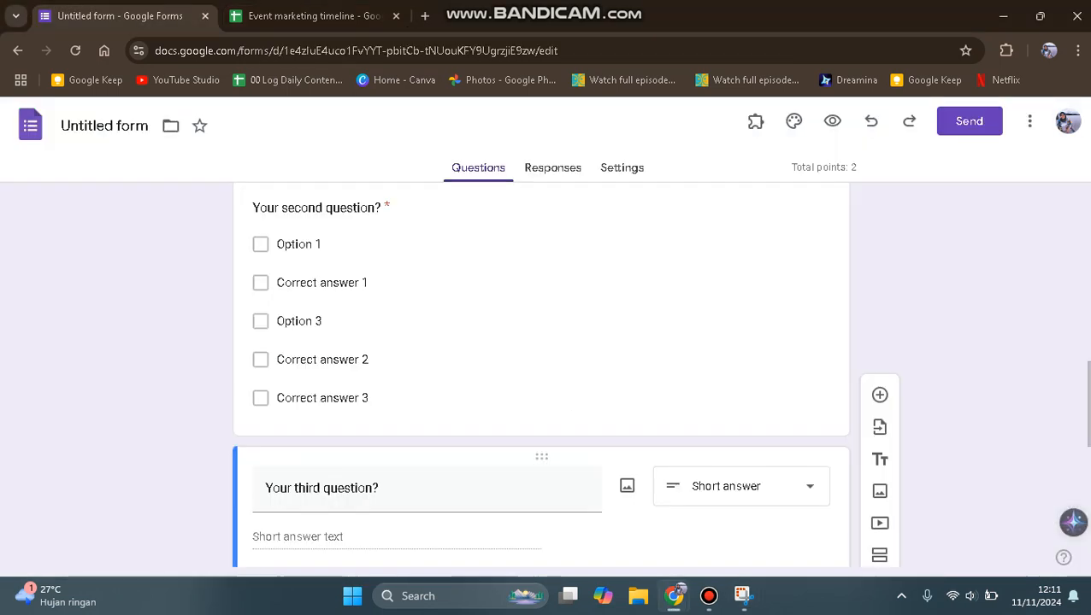
Step: Select the third question's title and bring up the Insert image dialog for it
{"action": "triple_click", "coordinate": [321, 488]}
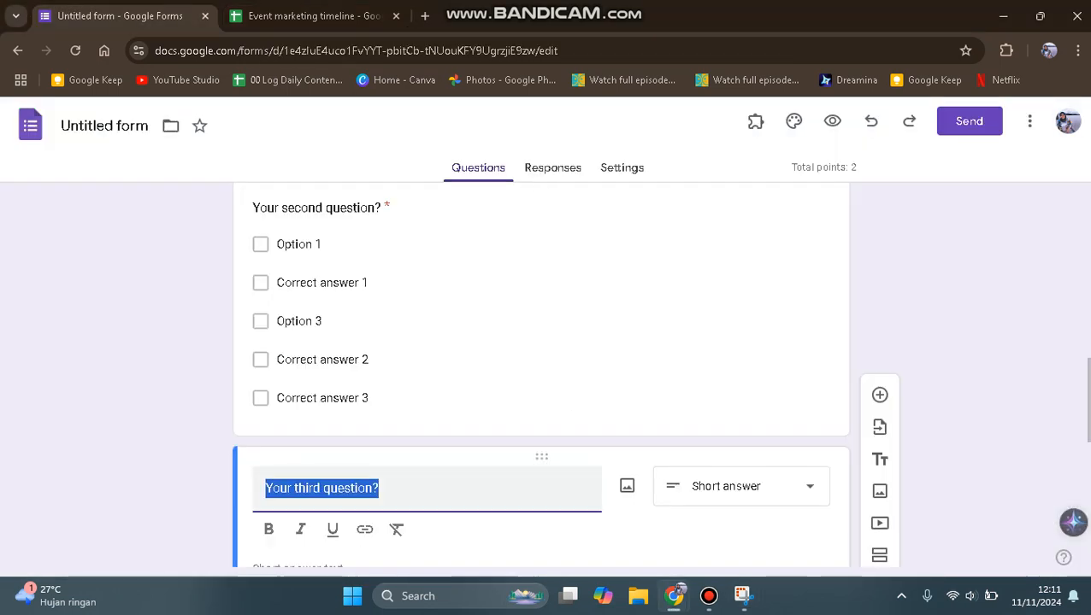
{"action": "mouse_move", "coordinate": [625, 486]}
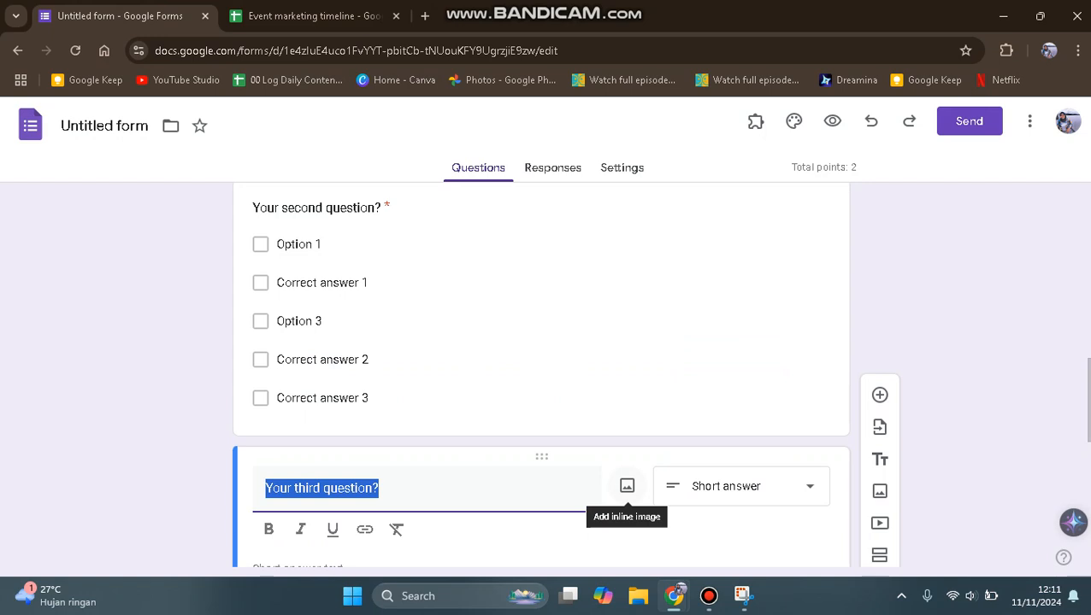
{"action": "mouse_move", "coordinate": [879, 493]}
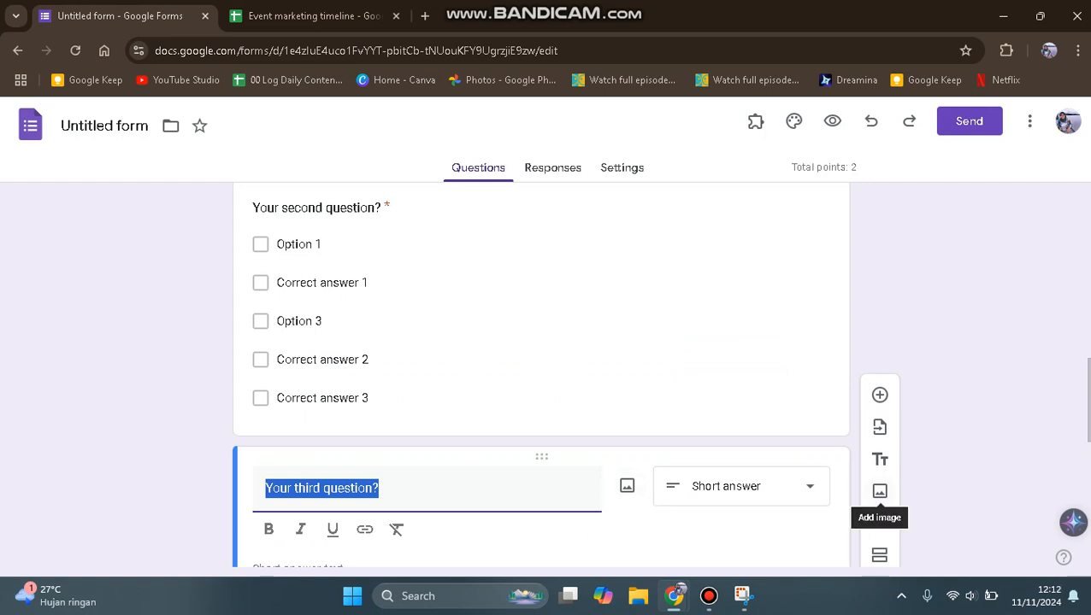
{"action": "left_click", "coordinate": [879, 491]}
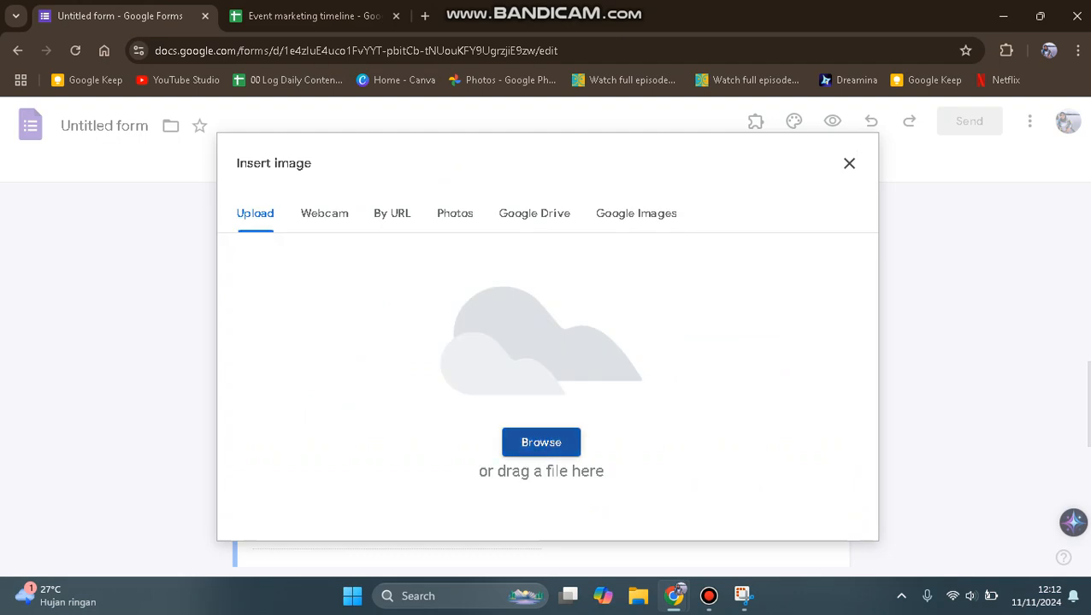
Step: Insert the new campaign table screenshot from the Pictures folder below the third question
{"action": "left_click", "coordinate": [540, 441]}
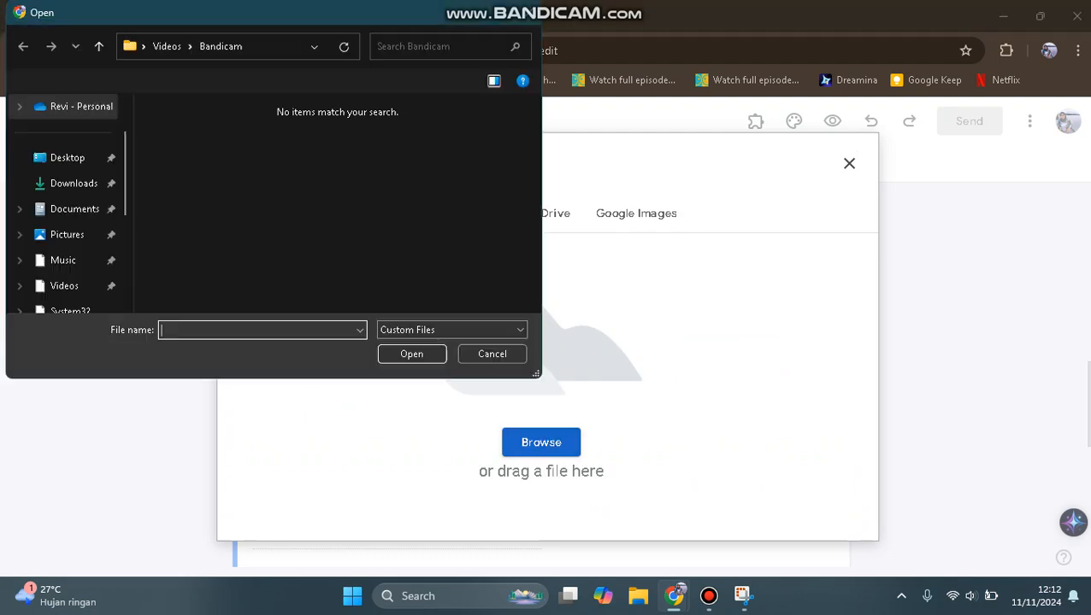
{"action": "left_click", "coordinate": [66, 234]}
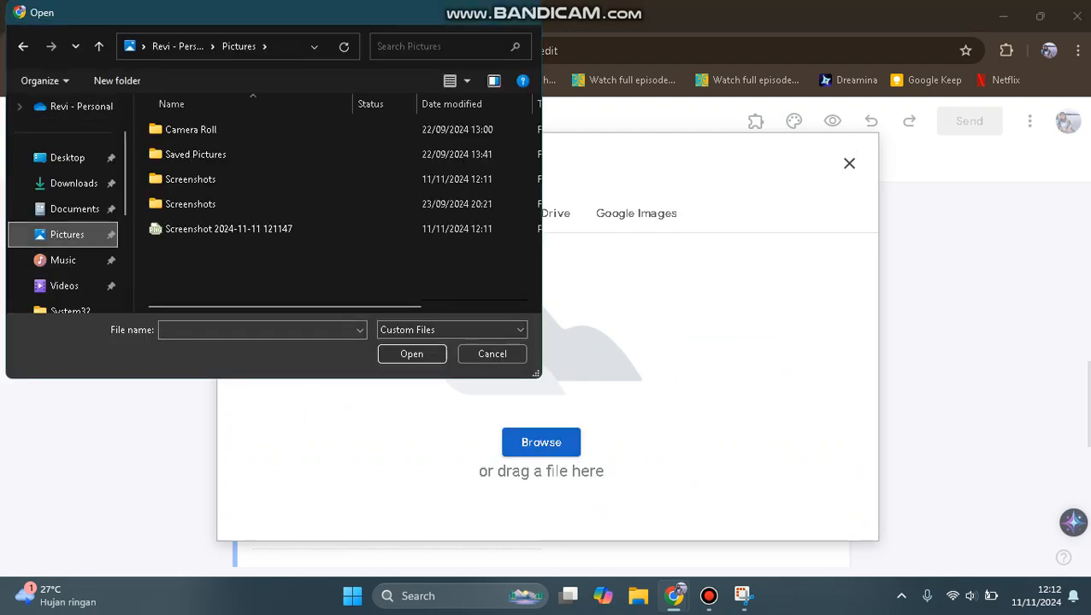
{"action": "left_click", "coordinate": [229, 229]}
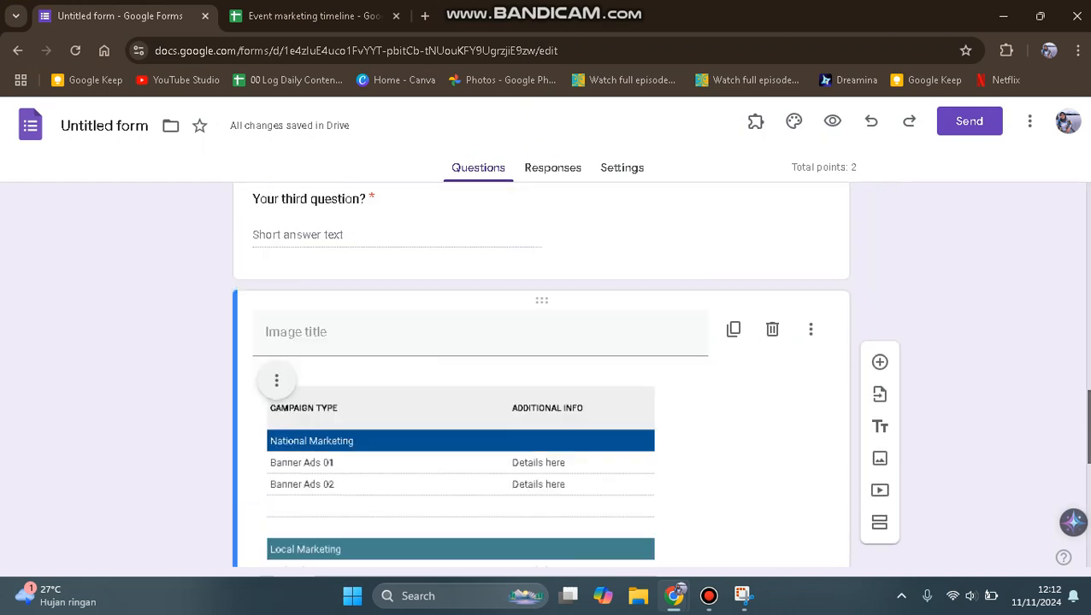
{"action": "scroll", "scroll_direction": "down", "scroll_amount": 3}
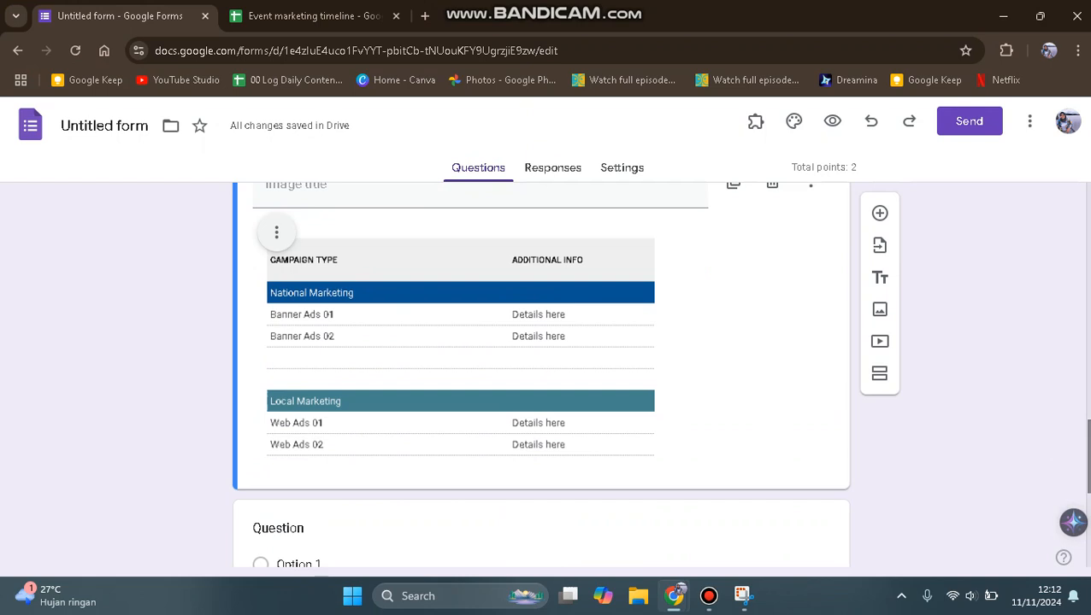